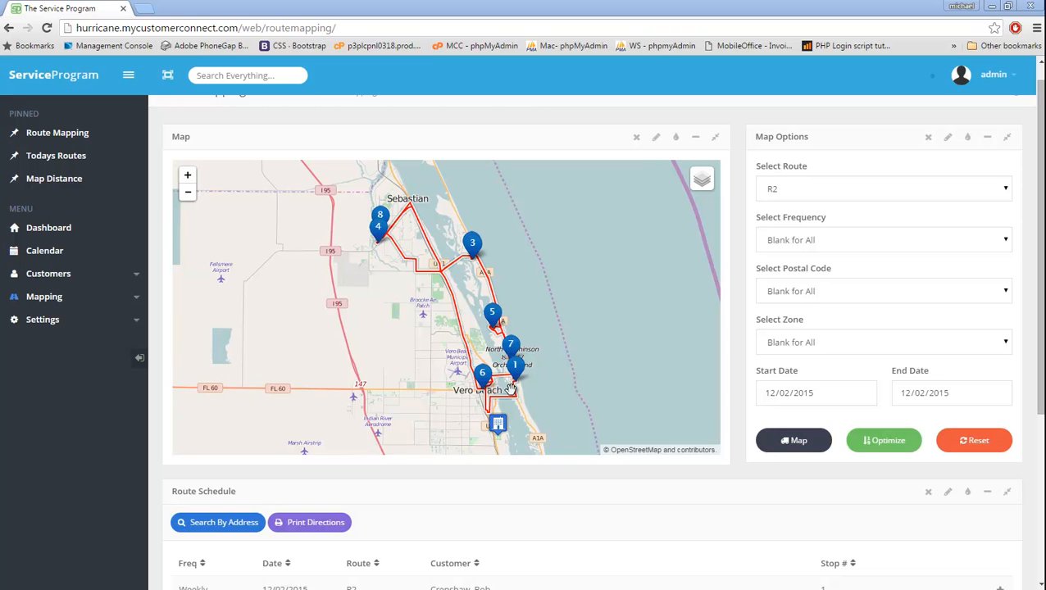
mouse_move(574, 439)
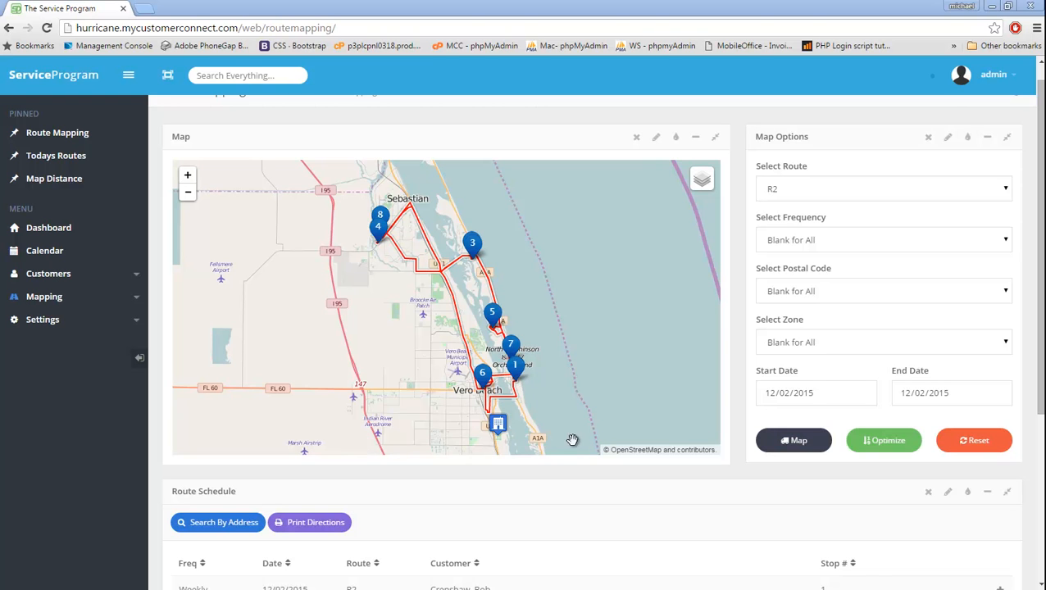
mouse_move(793, 439)
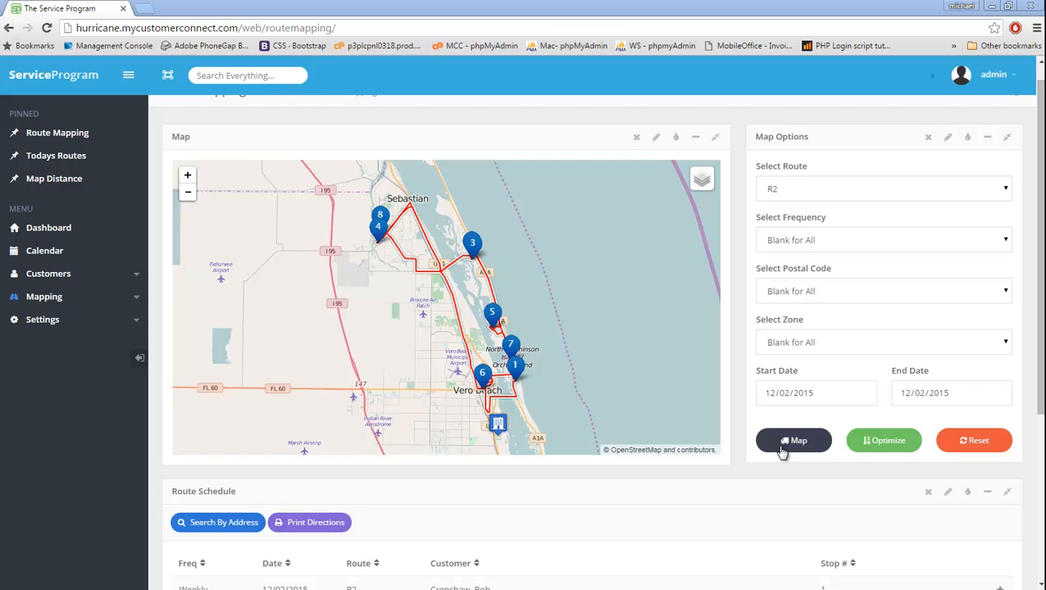
mouse_move(883, 440)
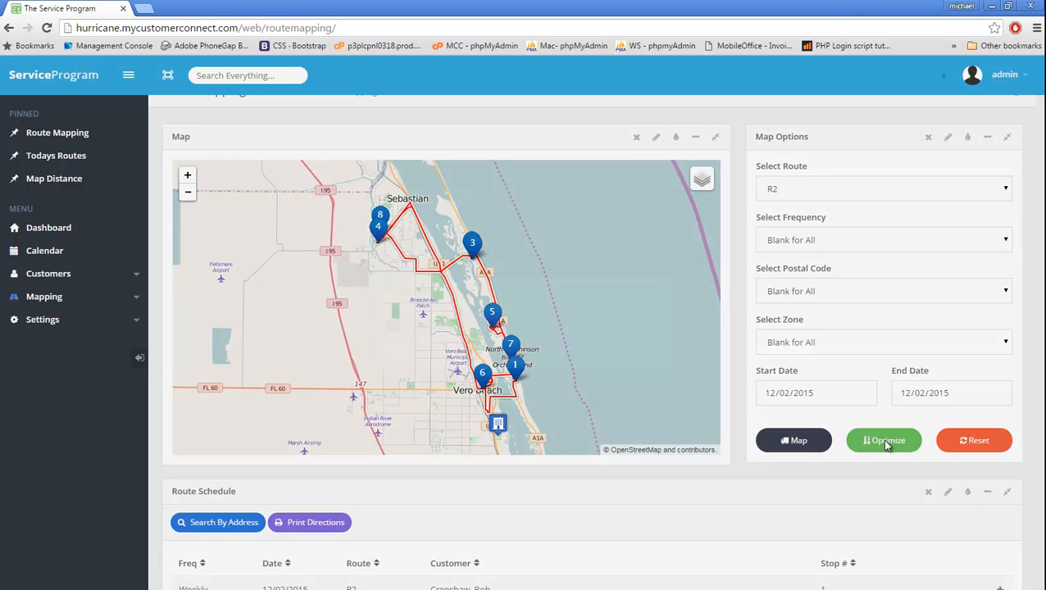
Run Optimize on route R2 and view the completed results with renumbered stops.
left_click(883, 439)
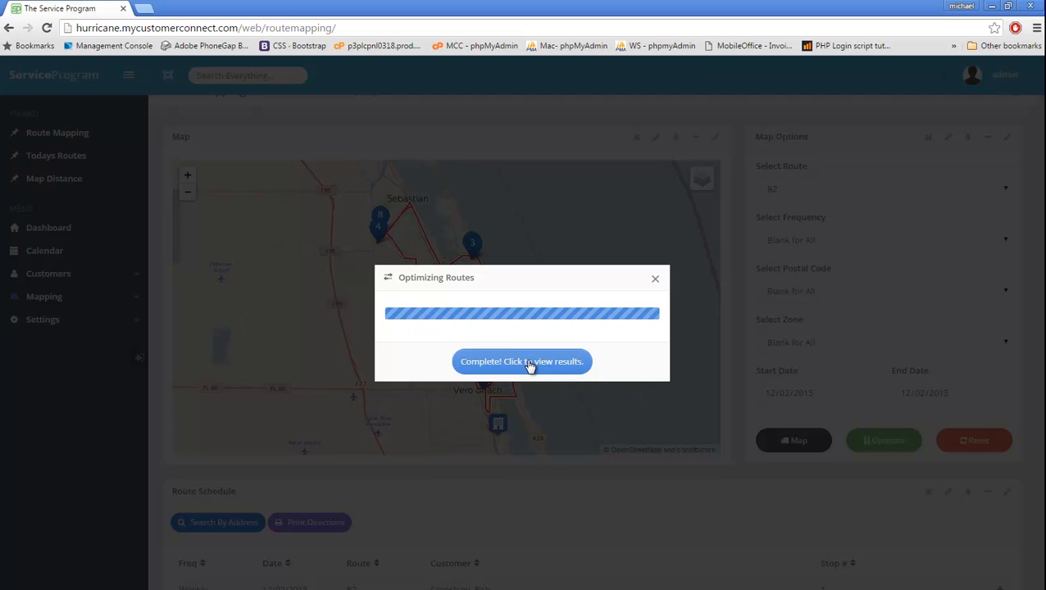
left_click(522, 361)
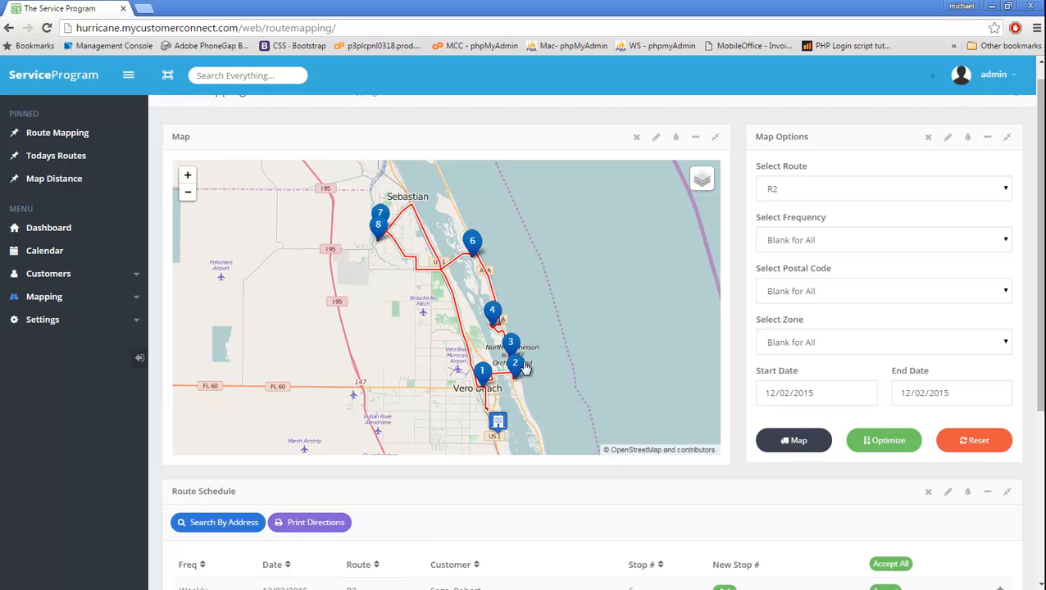
mouse_move(527, 386)
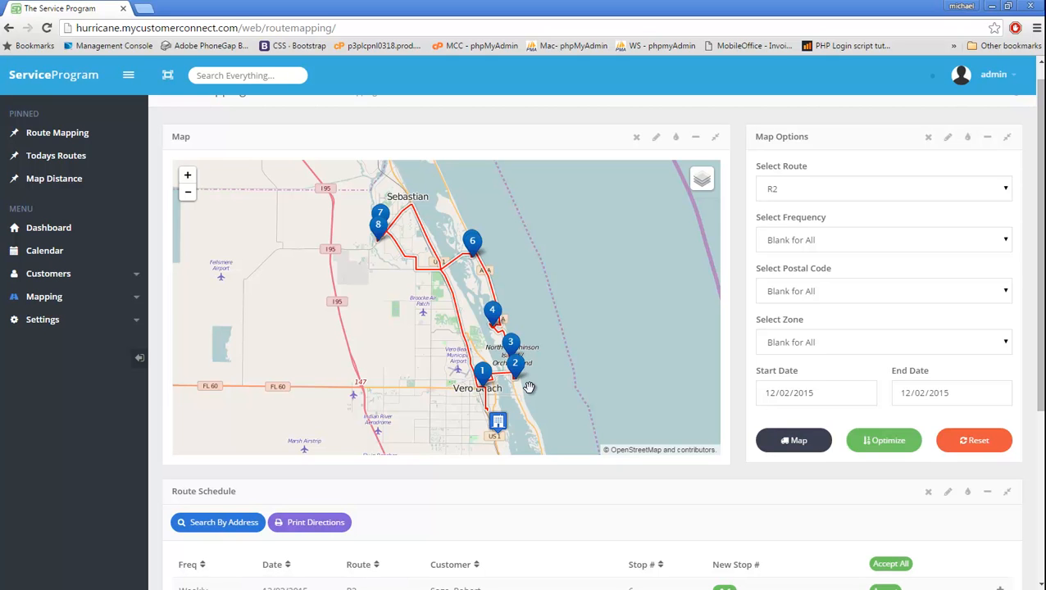
mouse_move(547, 415)
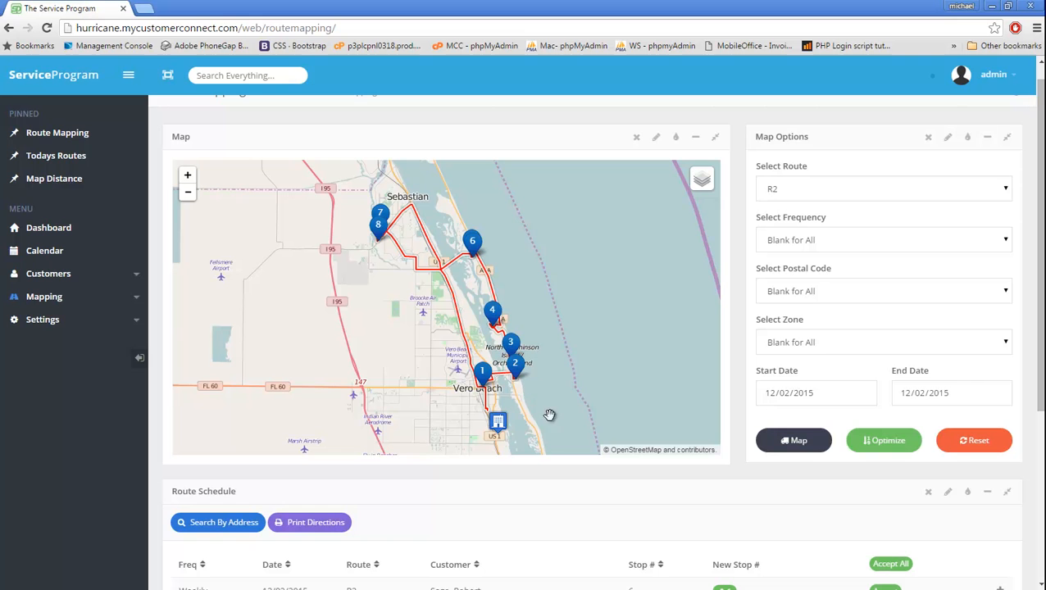
Scroll to the Route Schedule table to compare Stop # with New Stop # for eight customers.
scroll("down", 3)
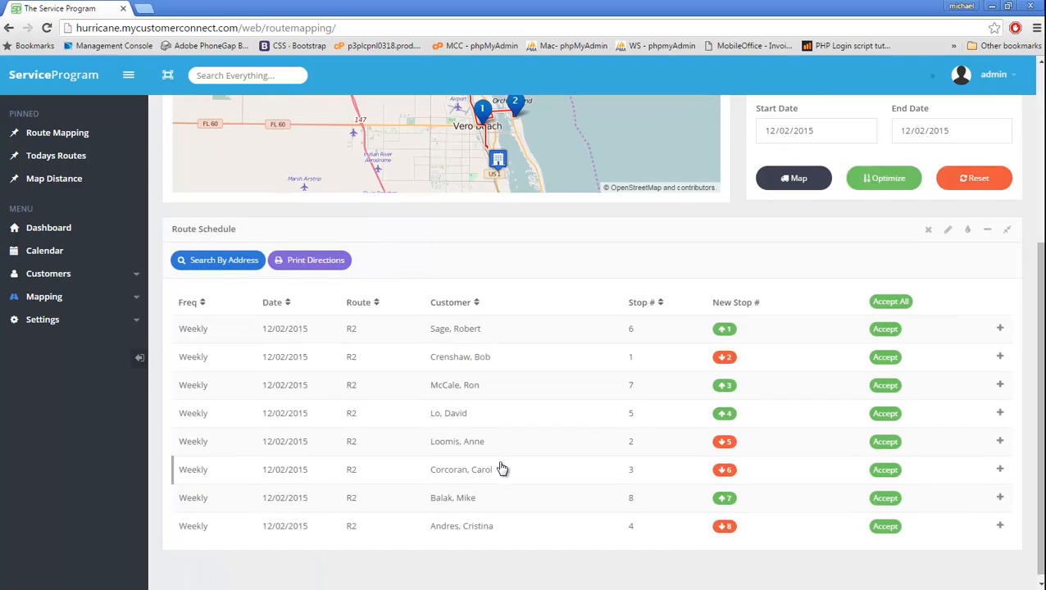
scroll("down", 3)
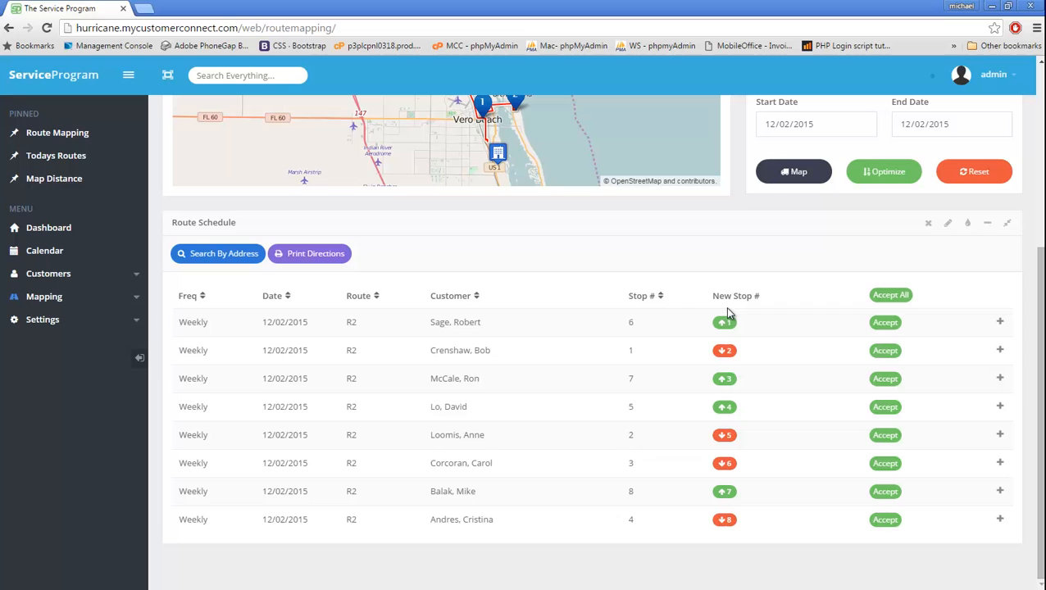
mouse_move(716, 298)
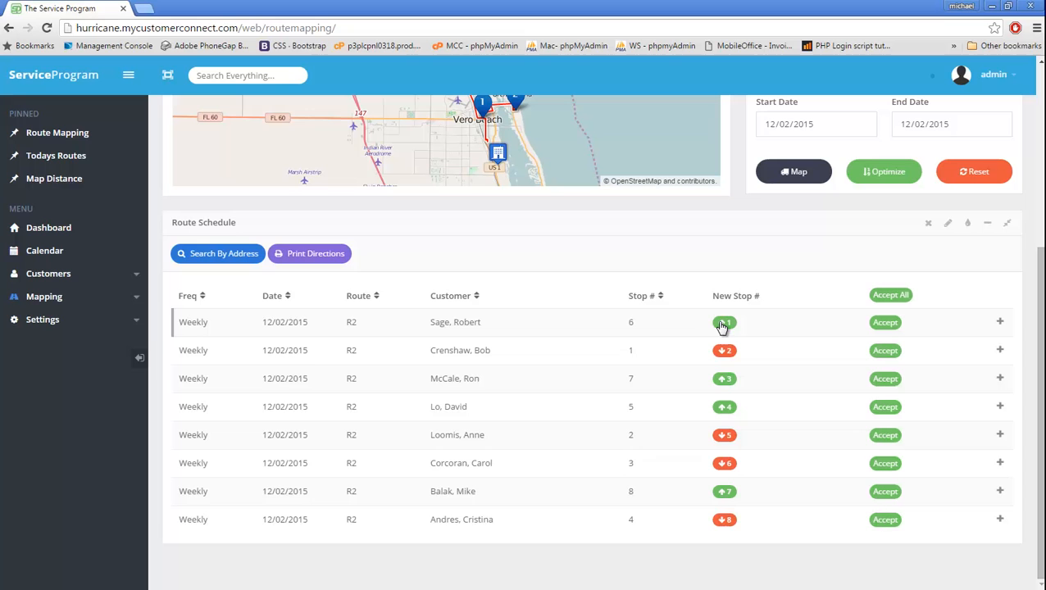
mouse_move(712, 354)
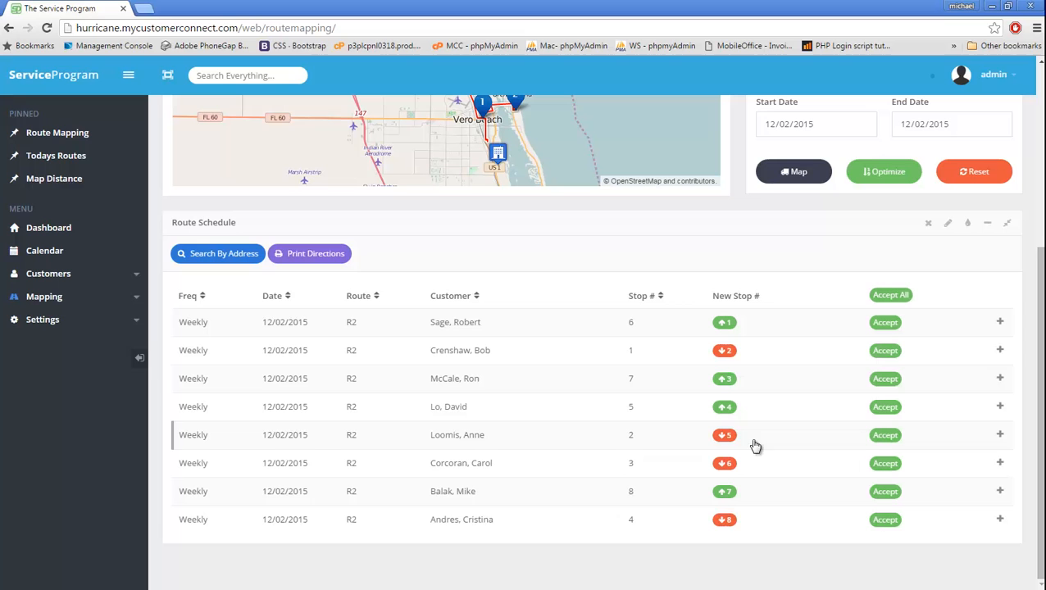
mouse_move(781, 498)
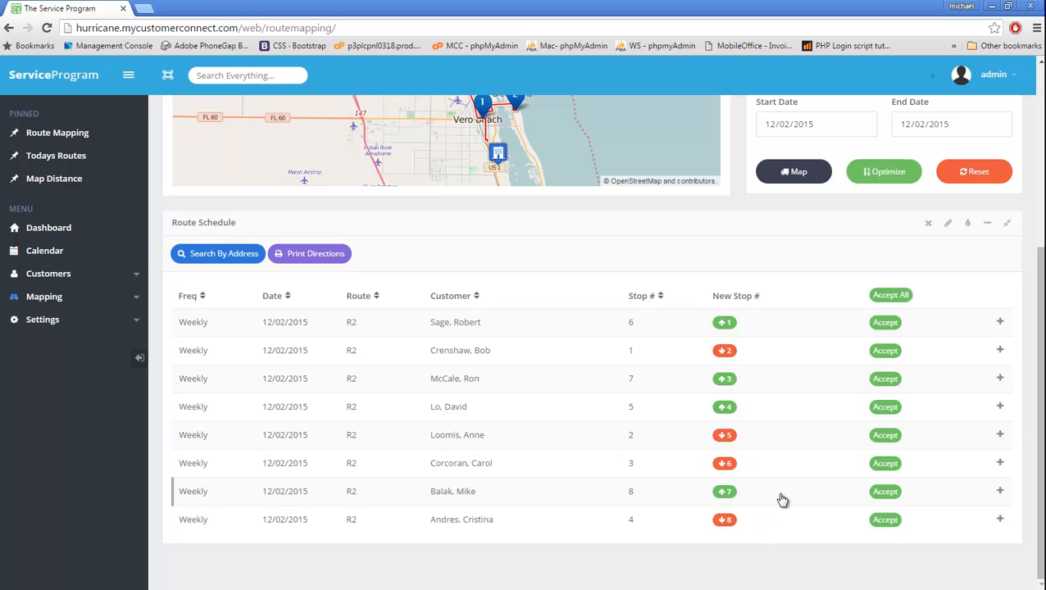
mouse_move(769, 361)
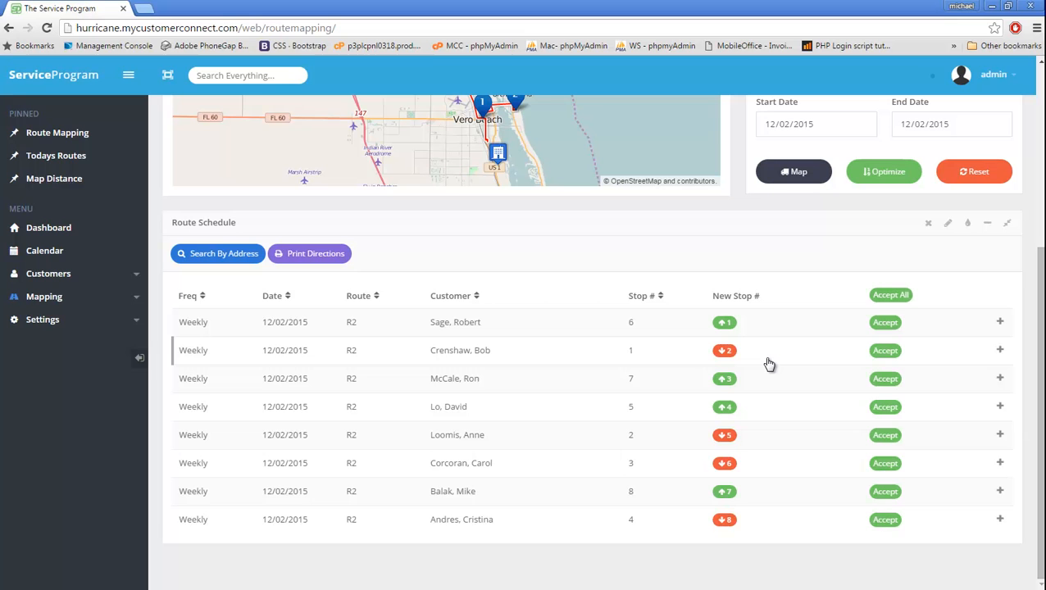
mouse_move(456, 358)
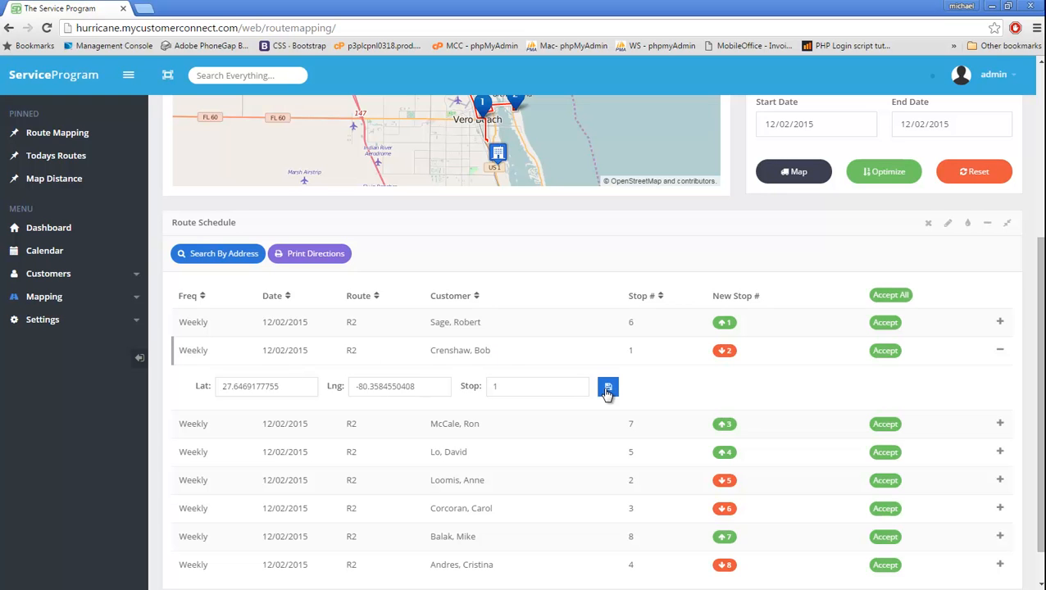
left_click(607, 387)
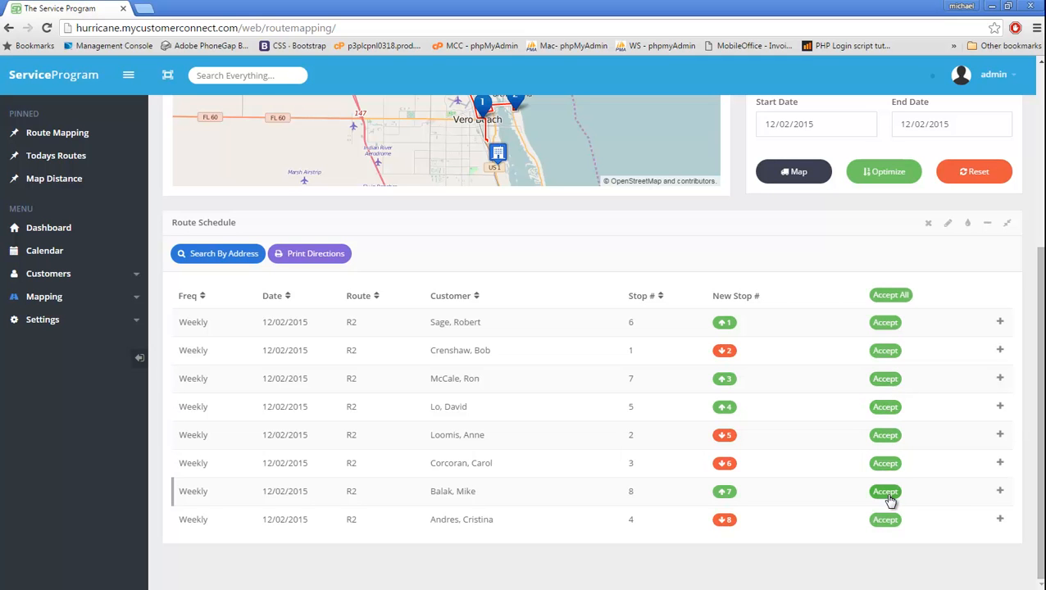
mouse_move(889, 300)
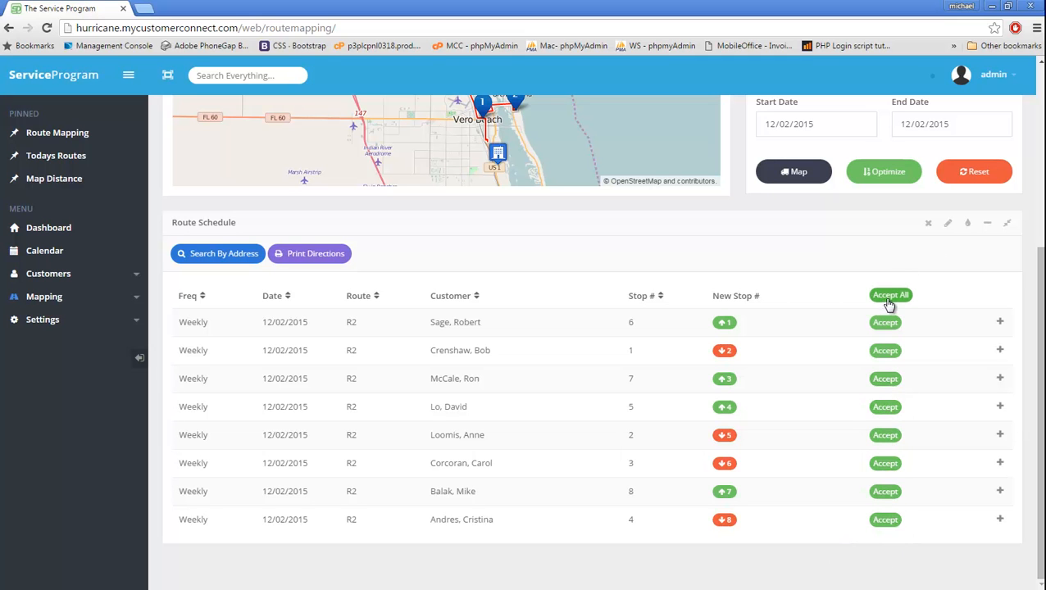
Accept All eight proposed R2 stop numbers until 'Route Schedule Updated' appears.
left_click(890, 294)
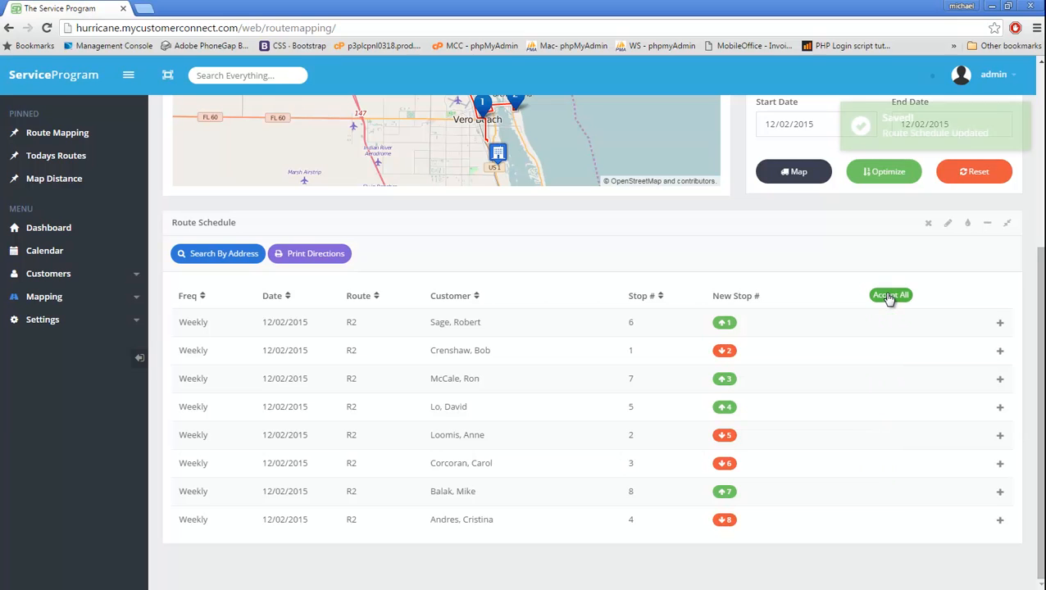
left_click(890, 295)
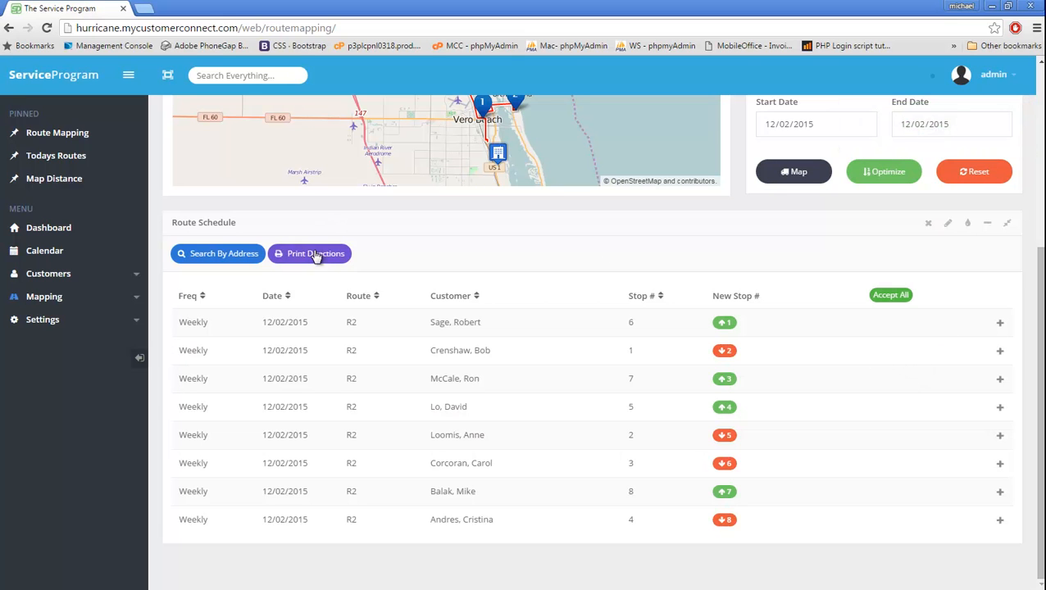
Open Print Directions, scroll through R2's Driving Directions, then close the dialog.
left_click(310, 253)
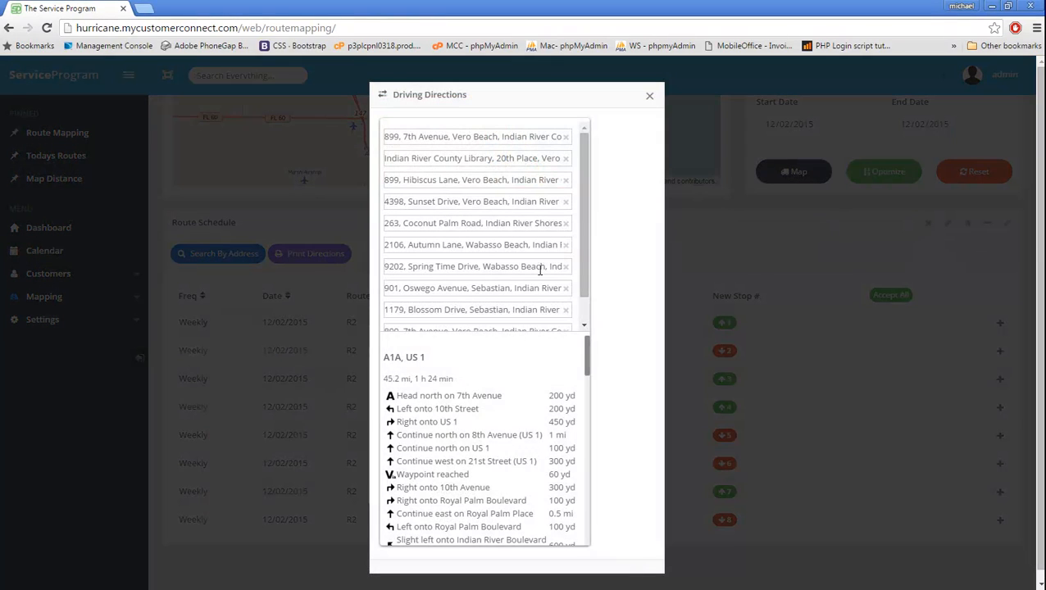
scroll("down", 3)
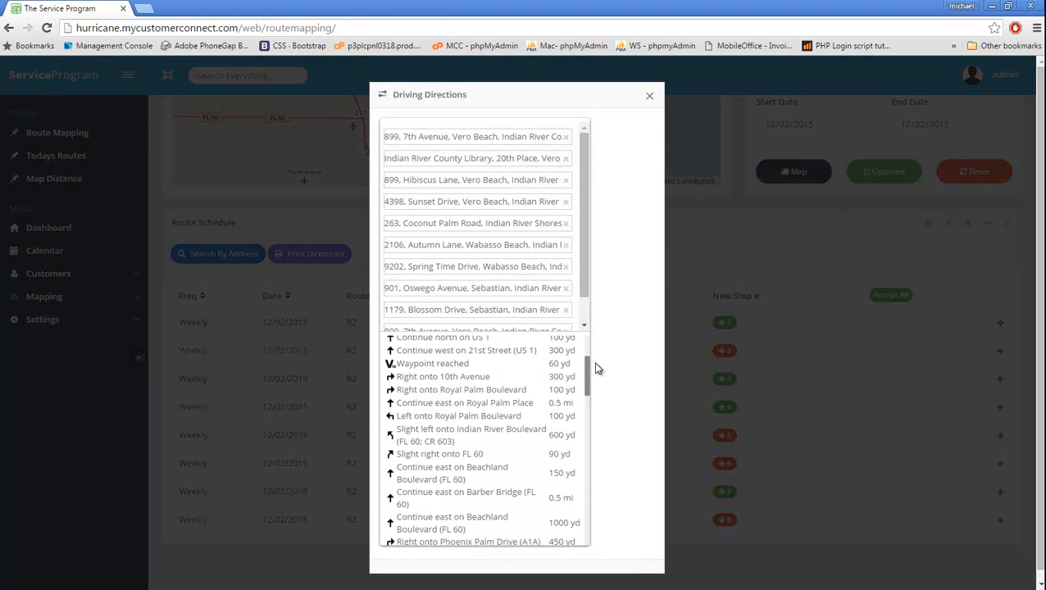
scroll("down", 3)
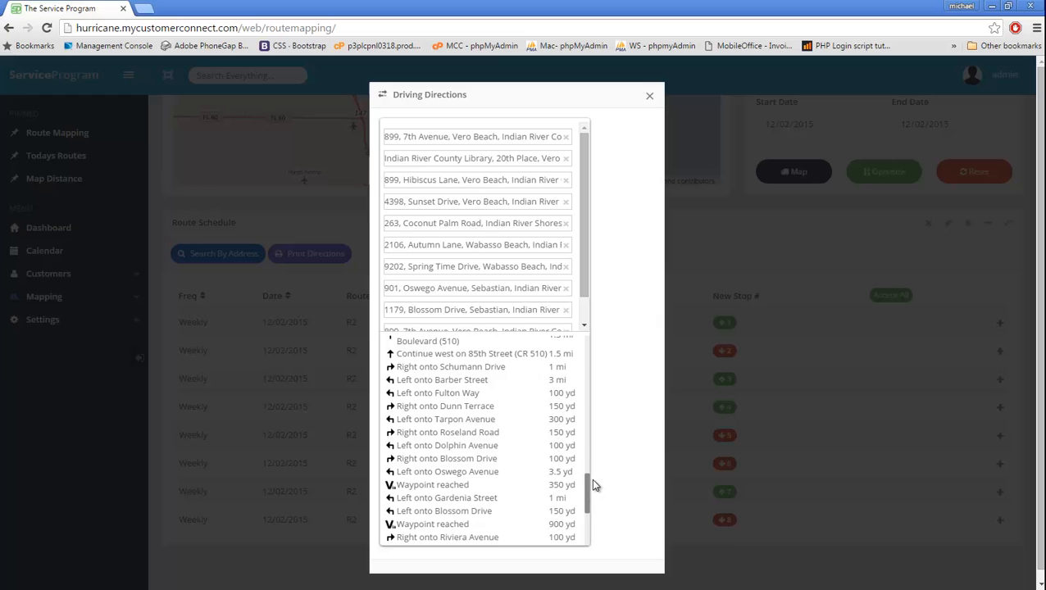
scroll("down", 3)
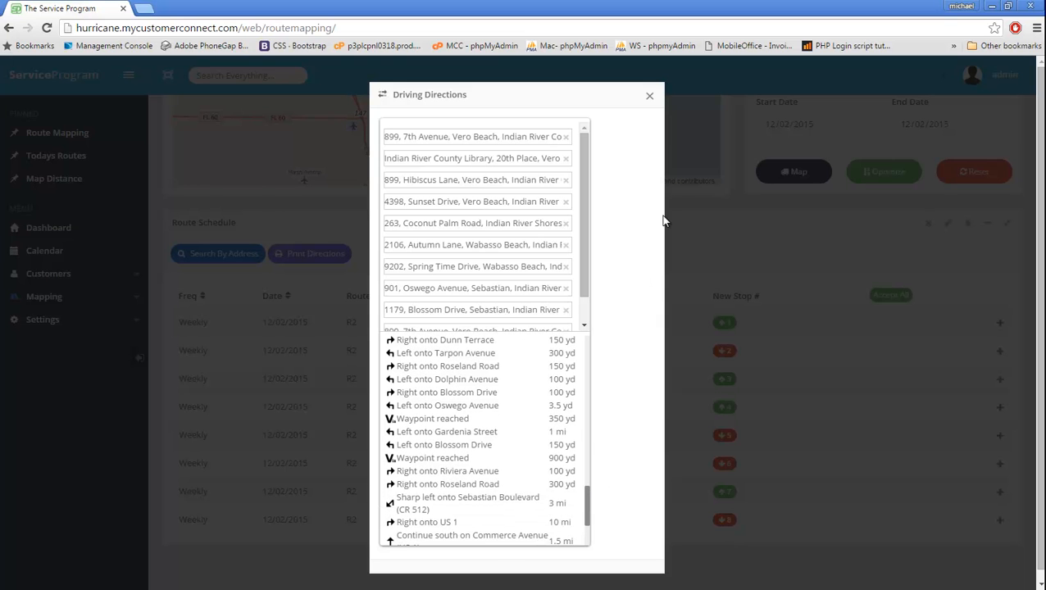
mouse_move(649, 96)
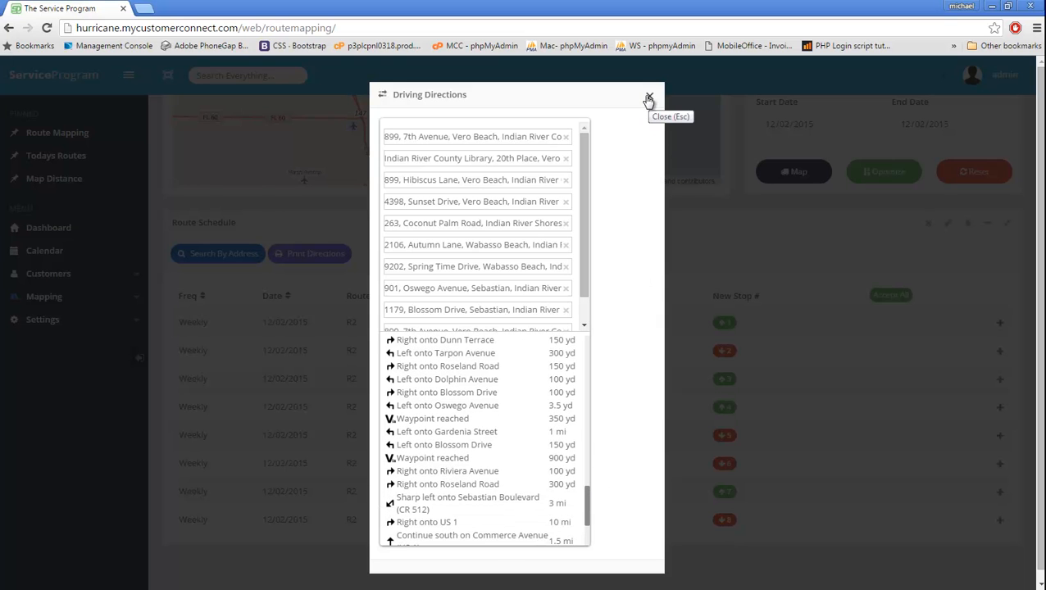
left_click(646, 94)
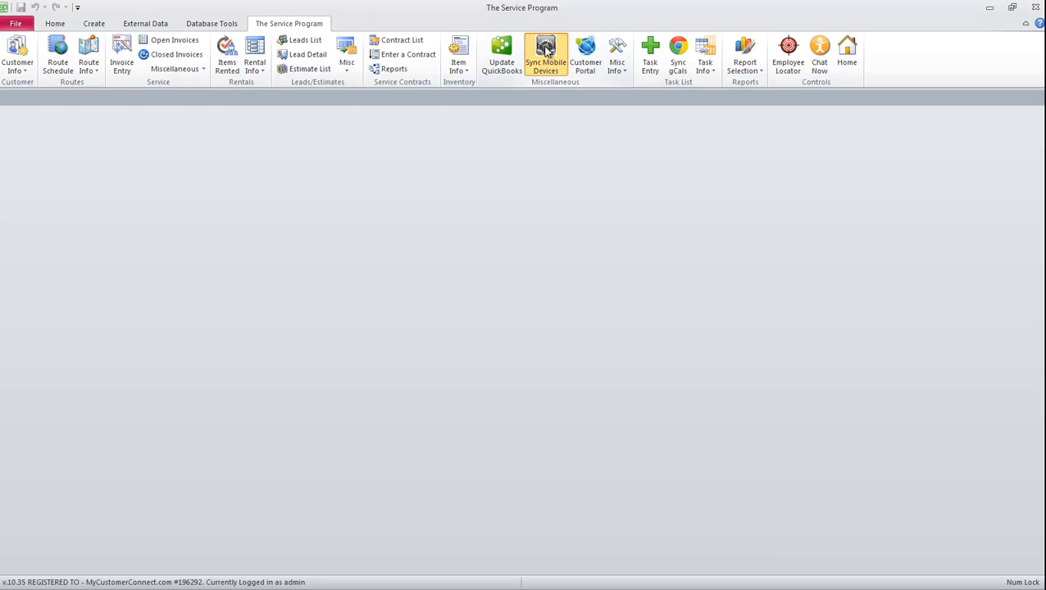
Sync Routes only to the desktop, acknowledge Complete, and show the Route Schedule.
left_click(548, 53)
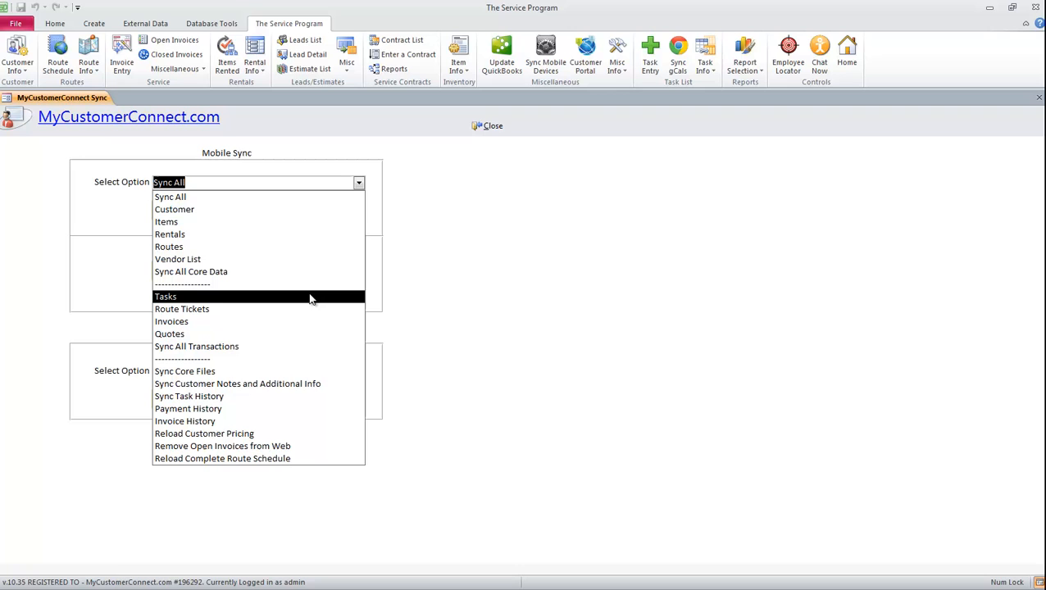
left_click(169, 246)
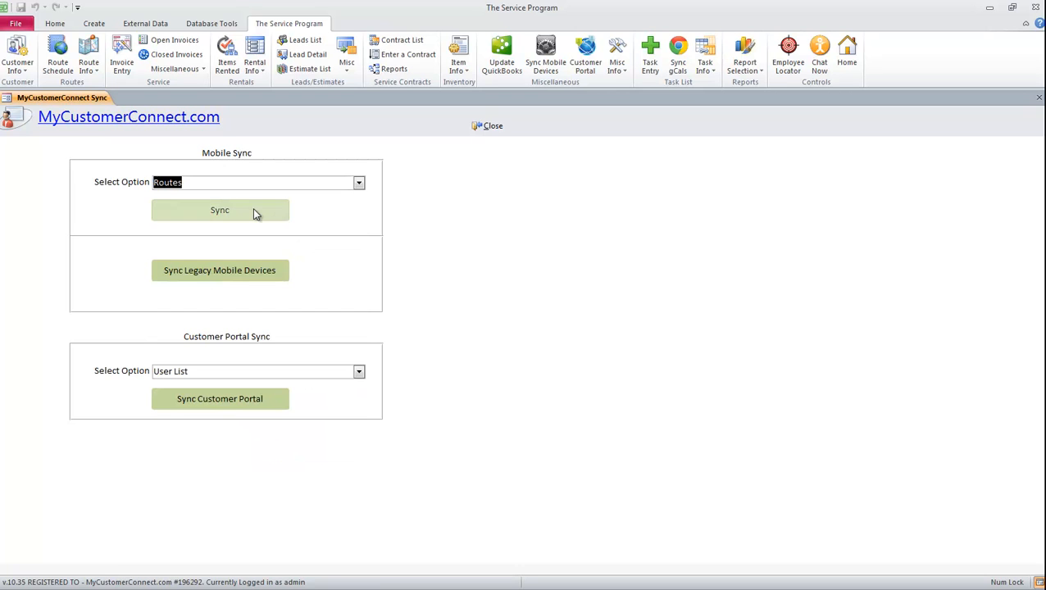
left_click(220, 210)
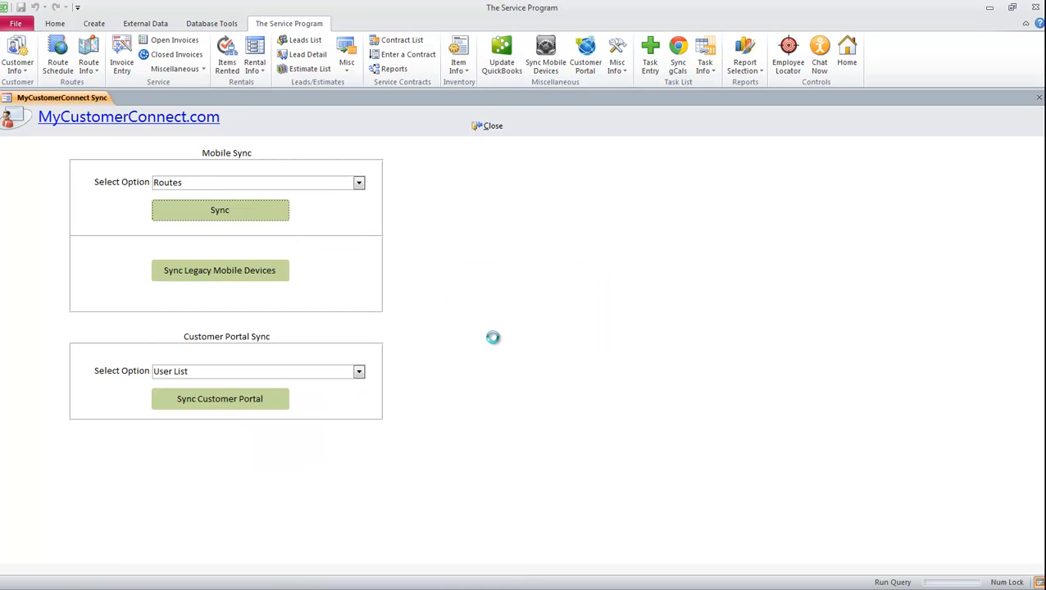
left_click(220, 210)
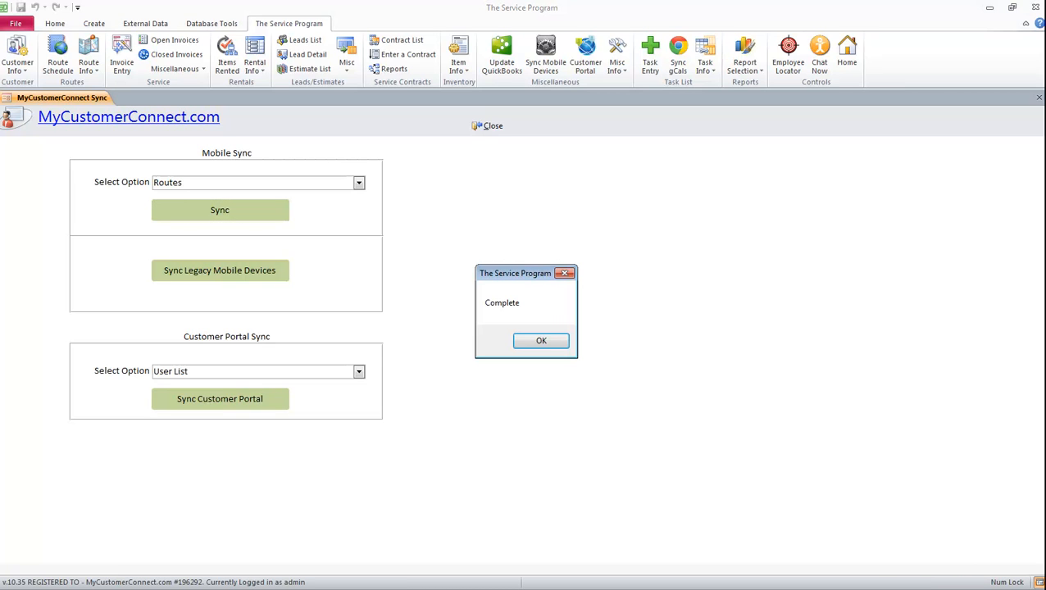
left_click(540, 340)
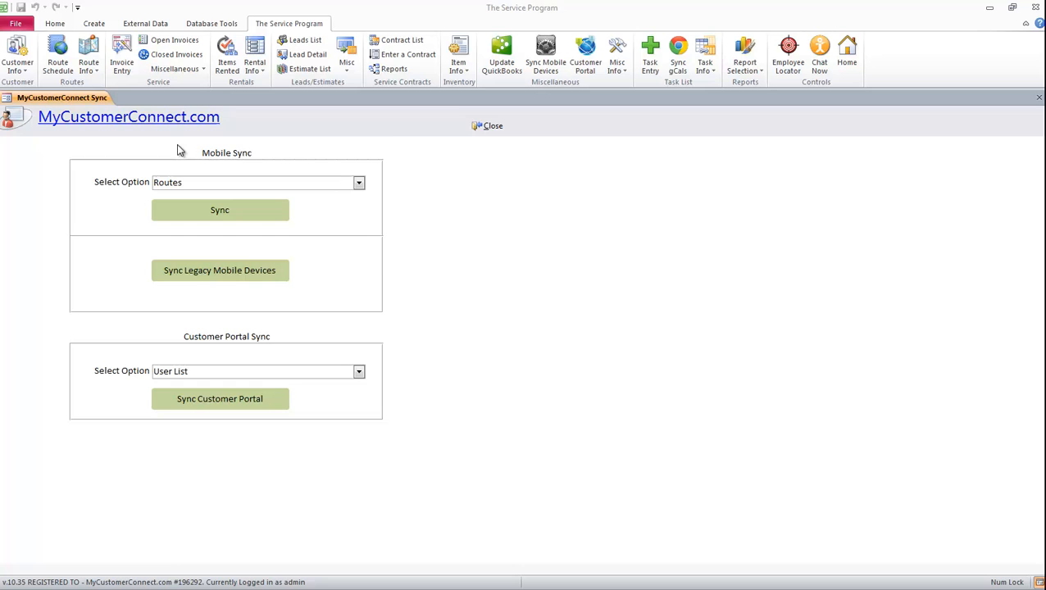
left_click(57, 55)
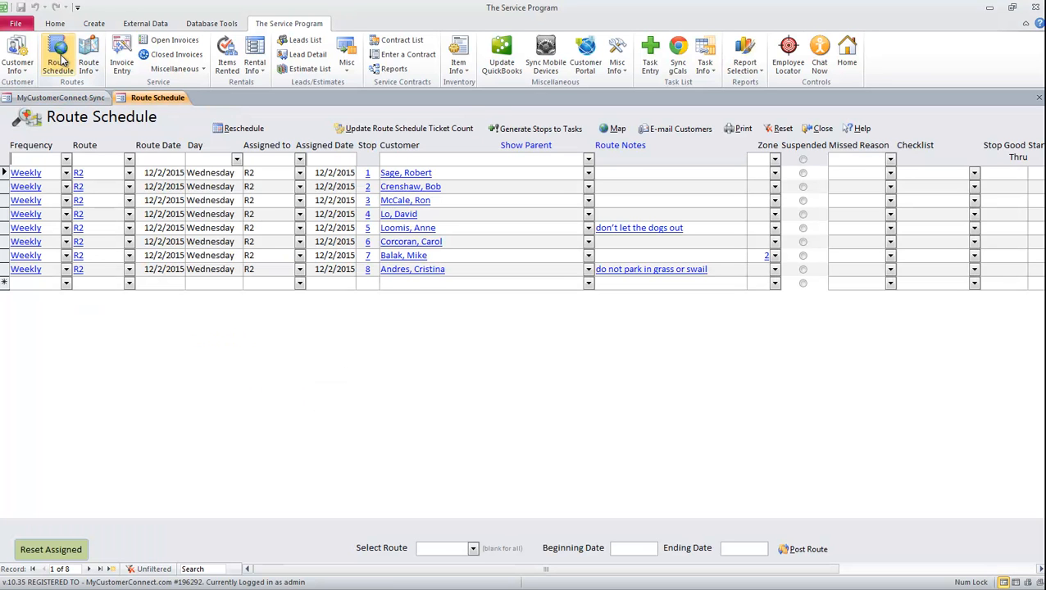